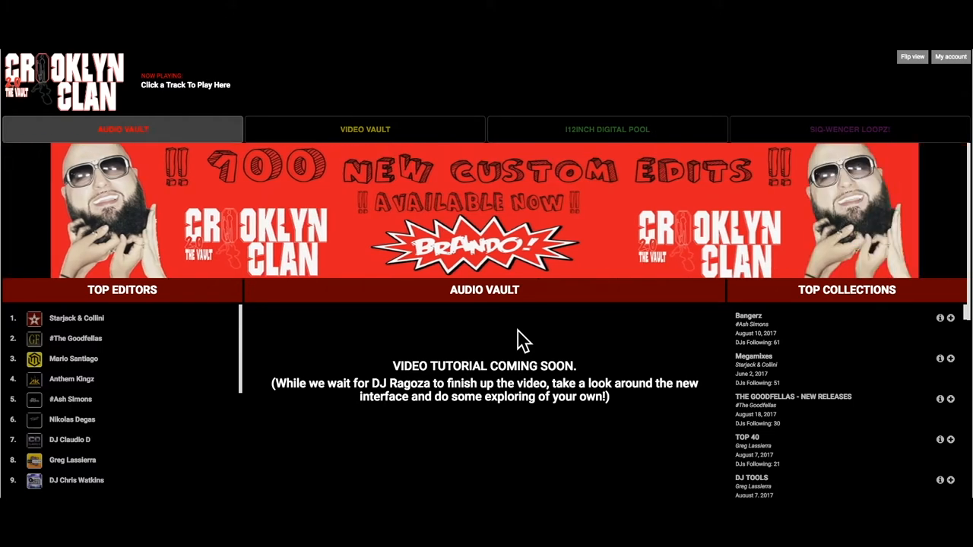
mouse_move(627, 137)
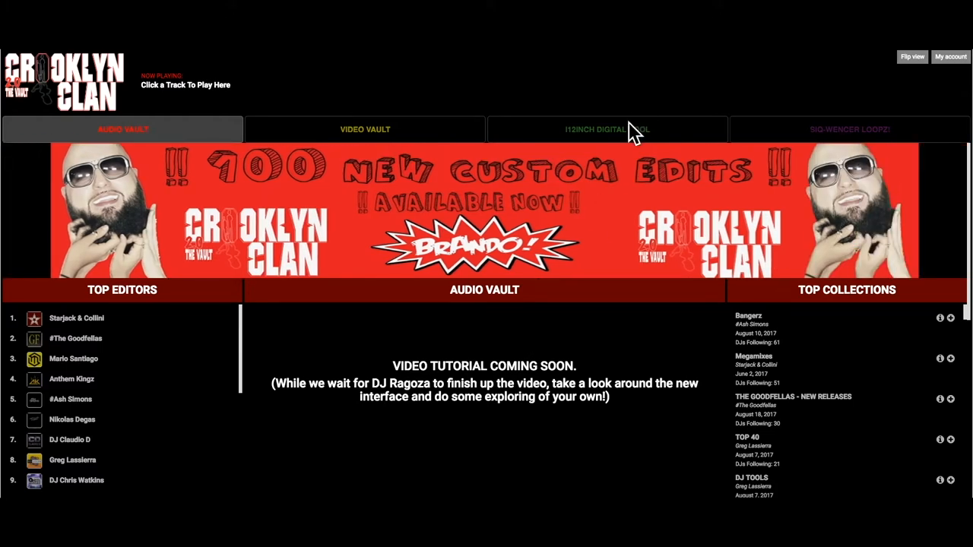
- Show the i12inch Digital Pool section and scroll to its track table
click(608, 127)
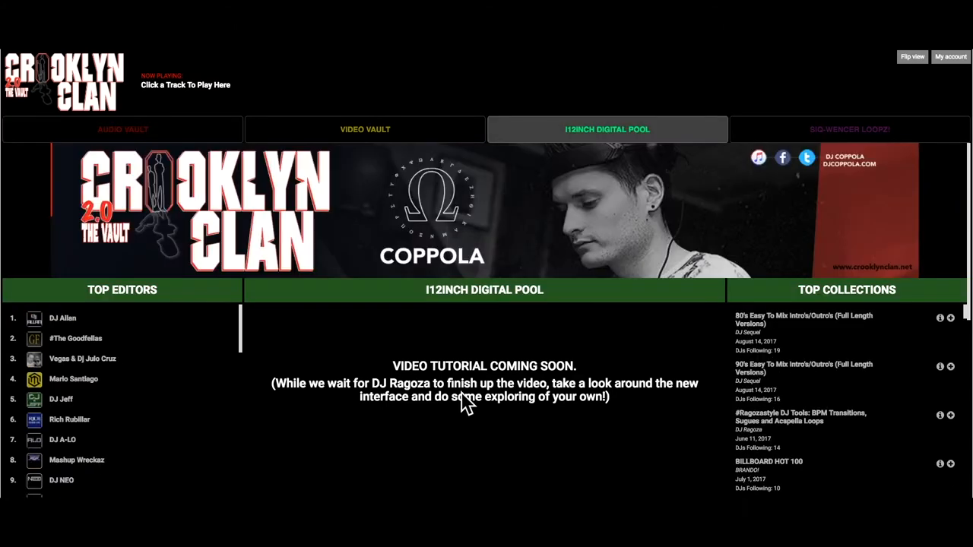
scroll(down, 3)
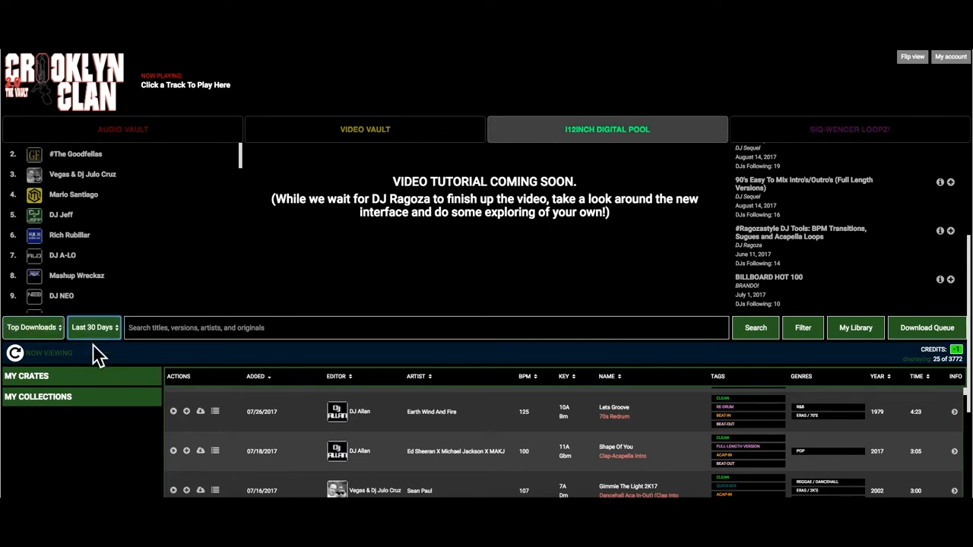
- Switch the Top Downloads period from Last 30 Days to All-Time
click(94, 327)
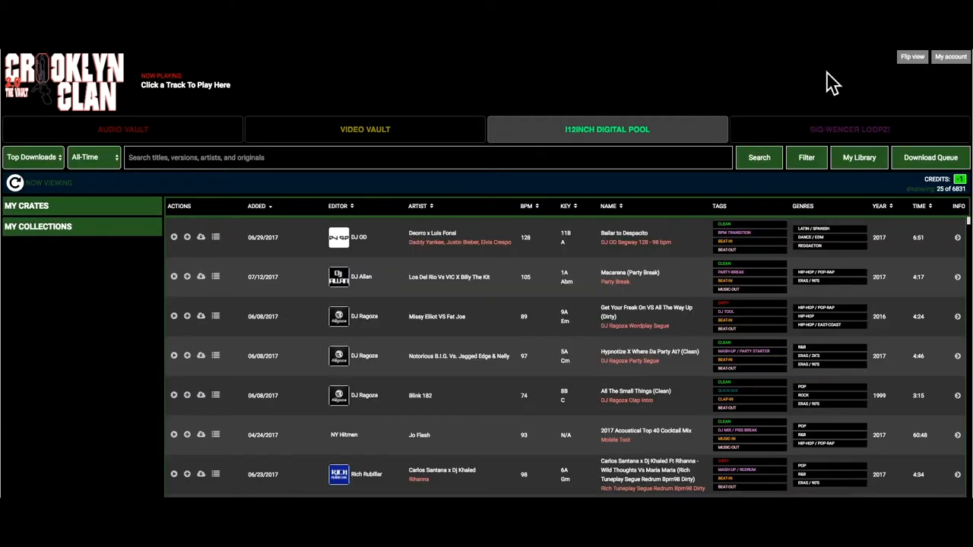
mouse_move(310, 271)
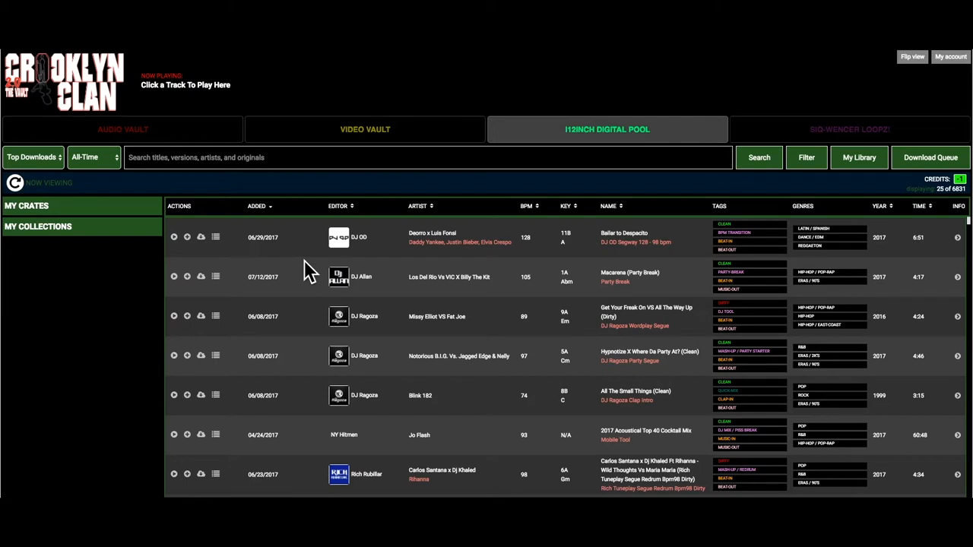
mouse_move(179, 258)
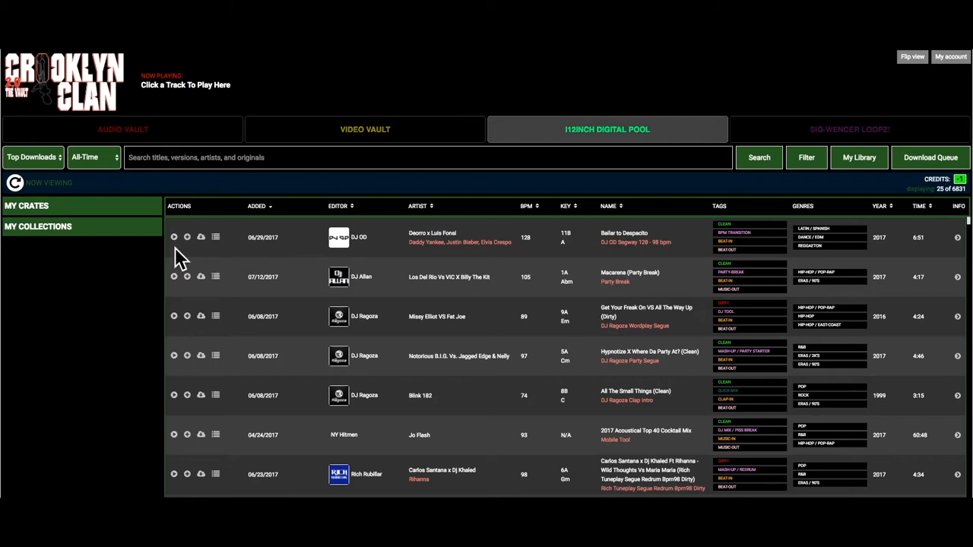
mouse_move(187, 237)
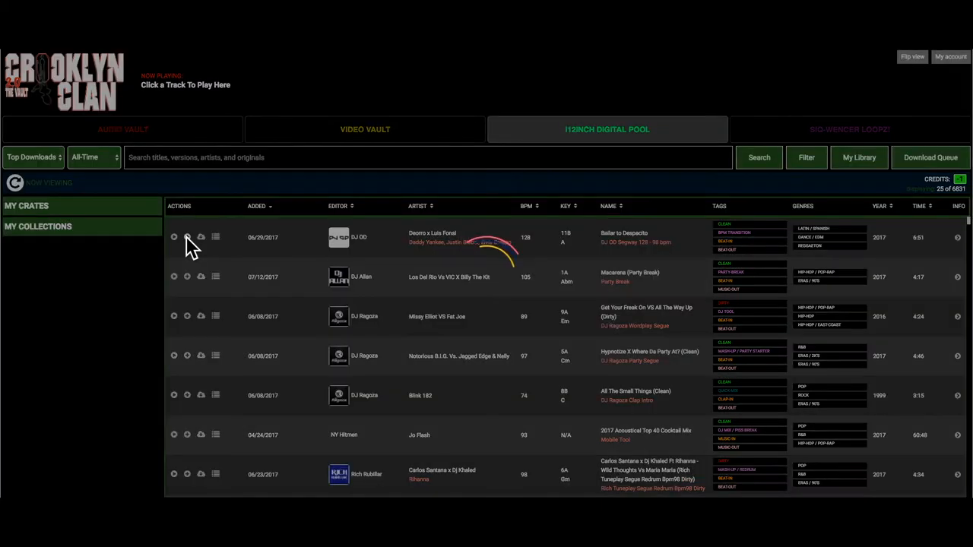
- Queue Bailar to Despacito, Macarena, Get Your Freak On and Hypnotize for download
click(200, 237)
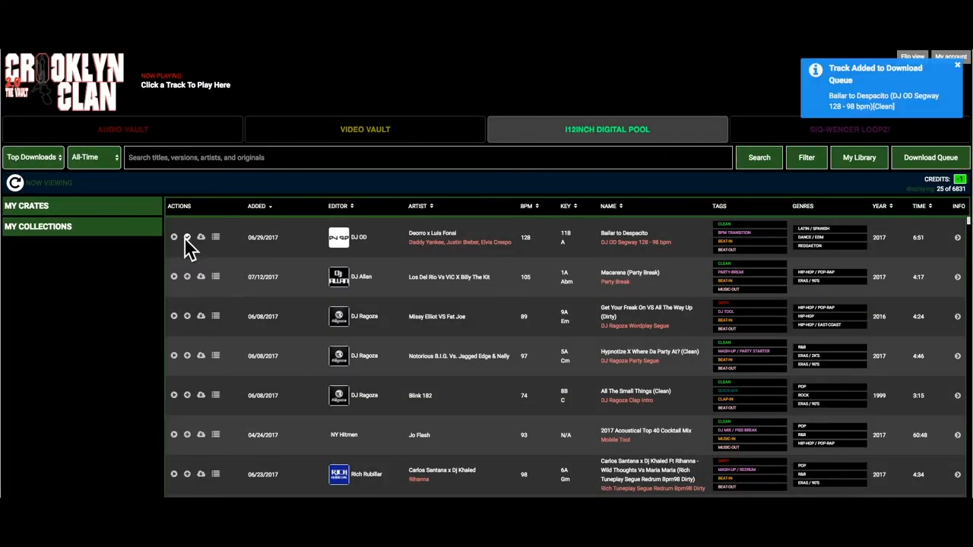
click(201, 276)
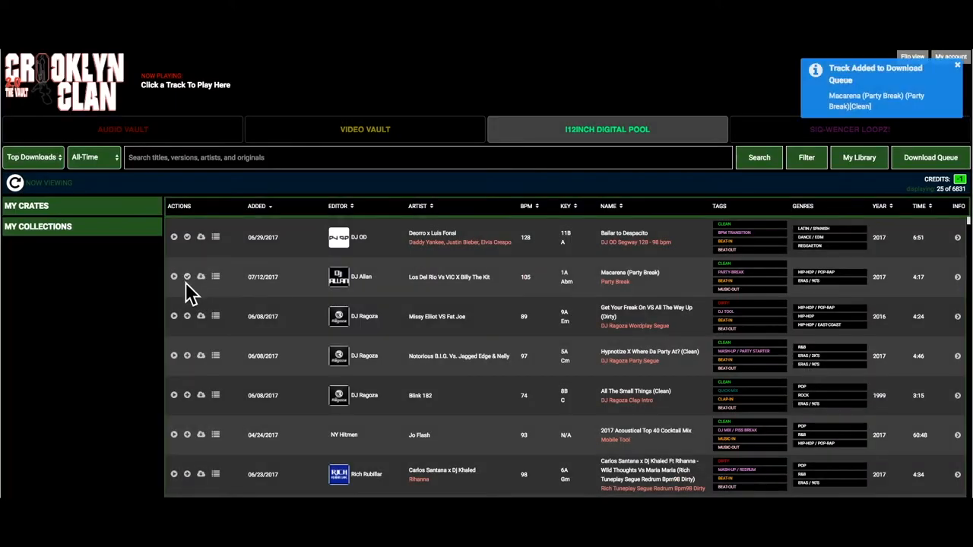
mouse_move(187, 317)
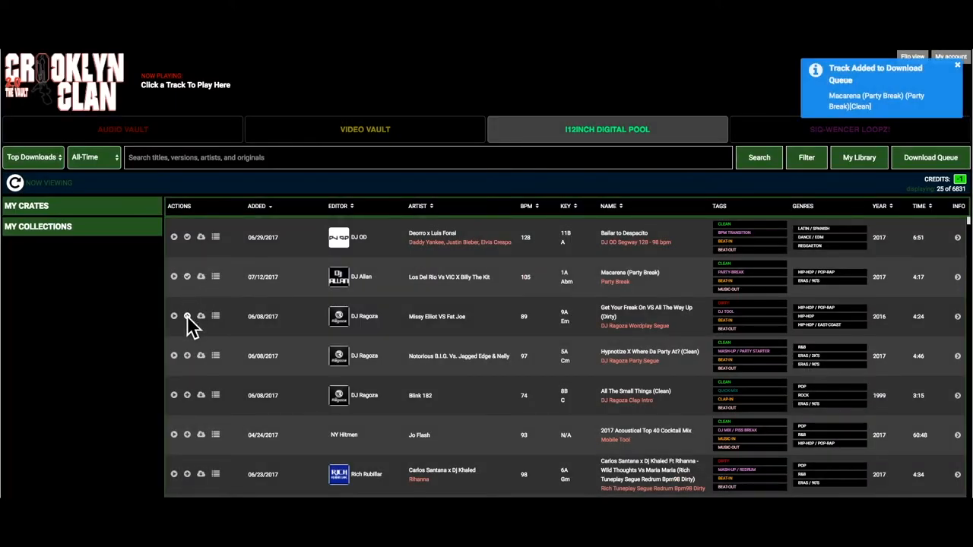
click(186, 317)
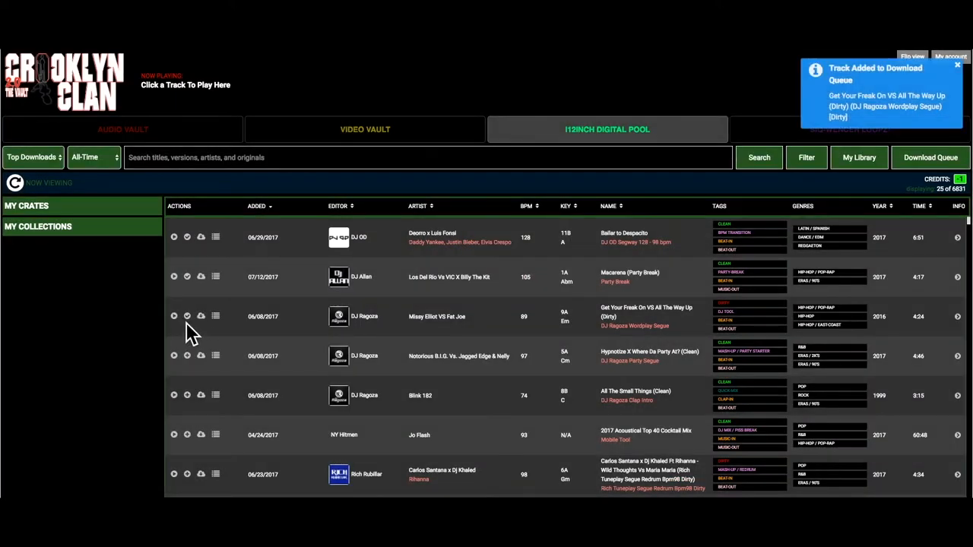
click(187, 356)
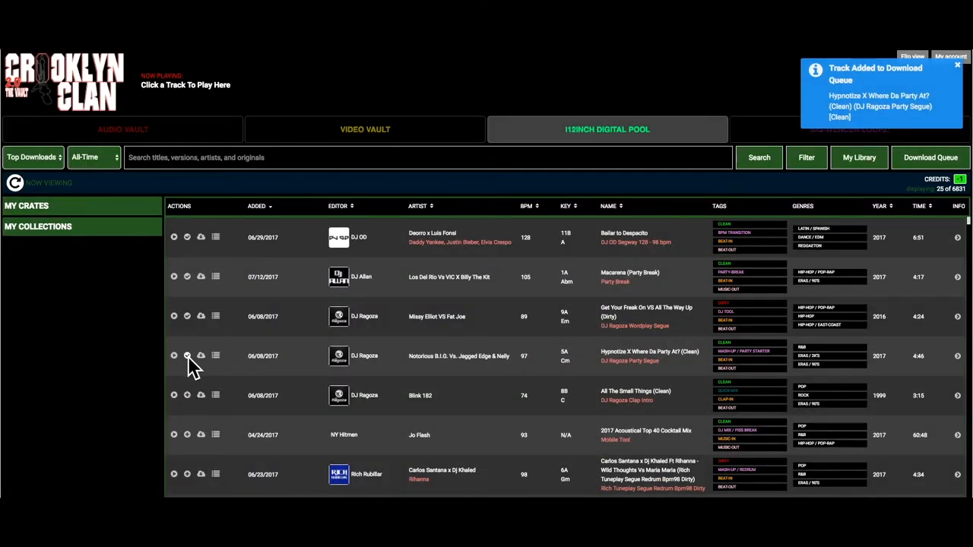
mouse_move(895, 242)
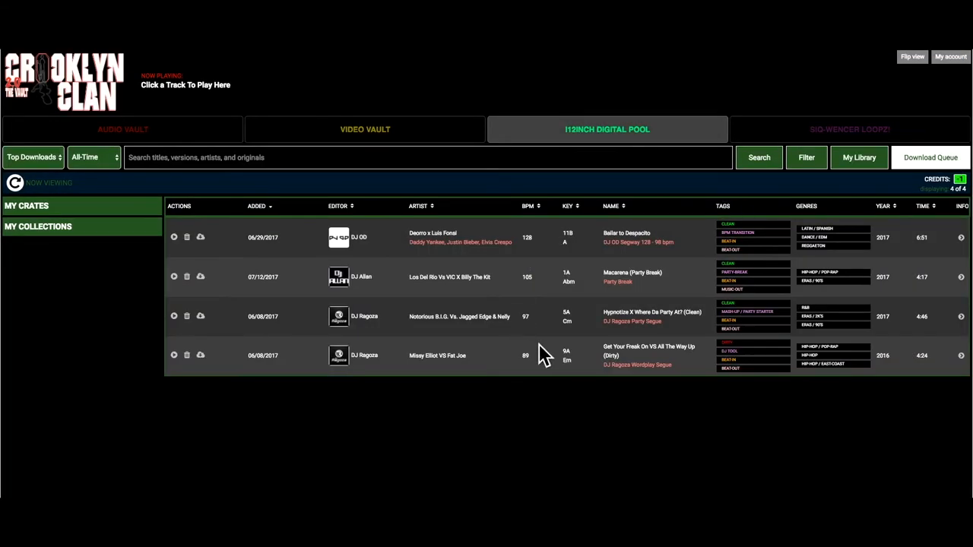
mouse_move(515, 353)
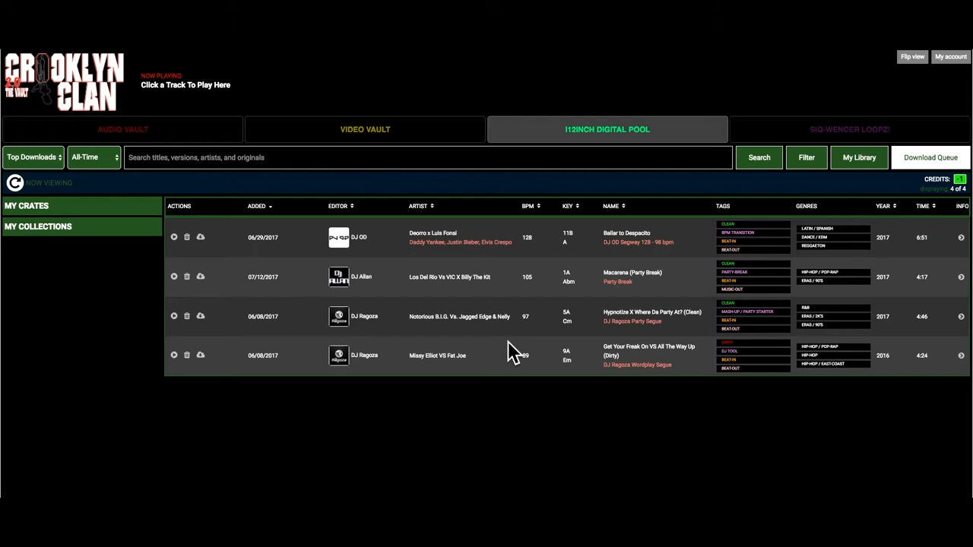
mouse_move(187, 237)
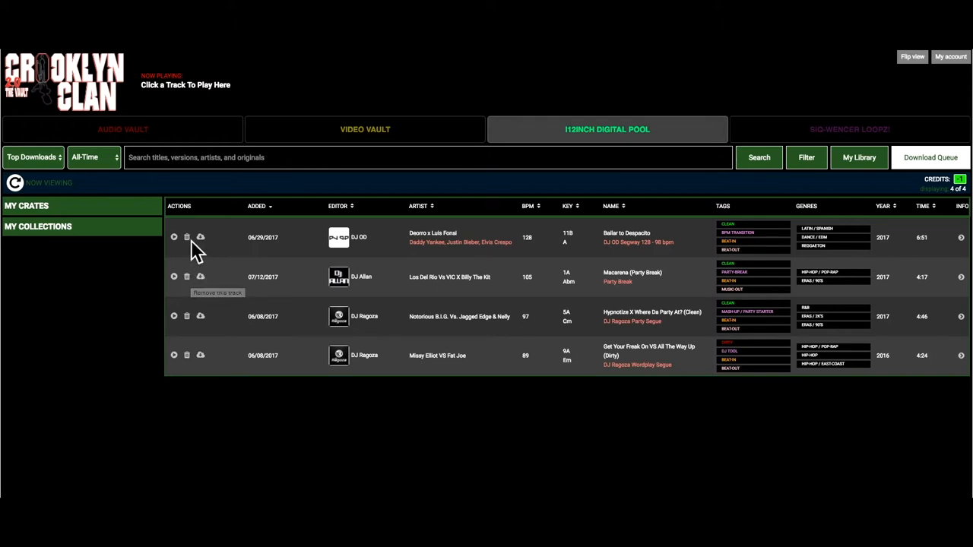
mouse_move(365, 377)
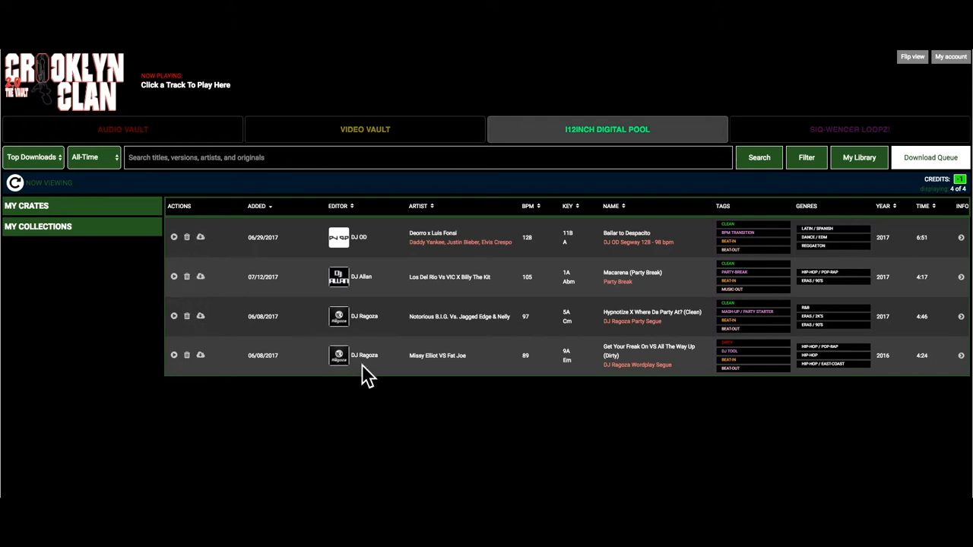
mouse_move(895, 214)
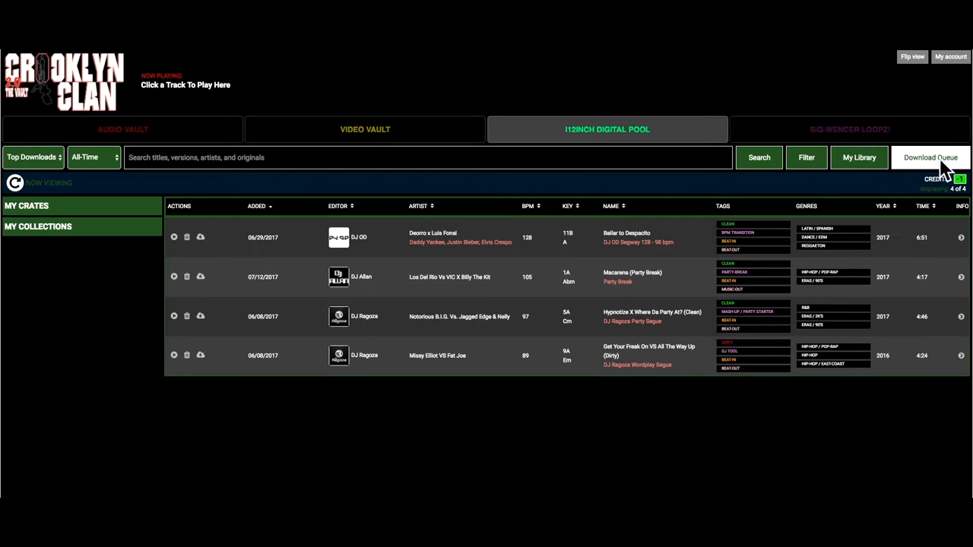
mouse_move(944, 164)
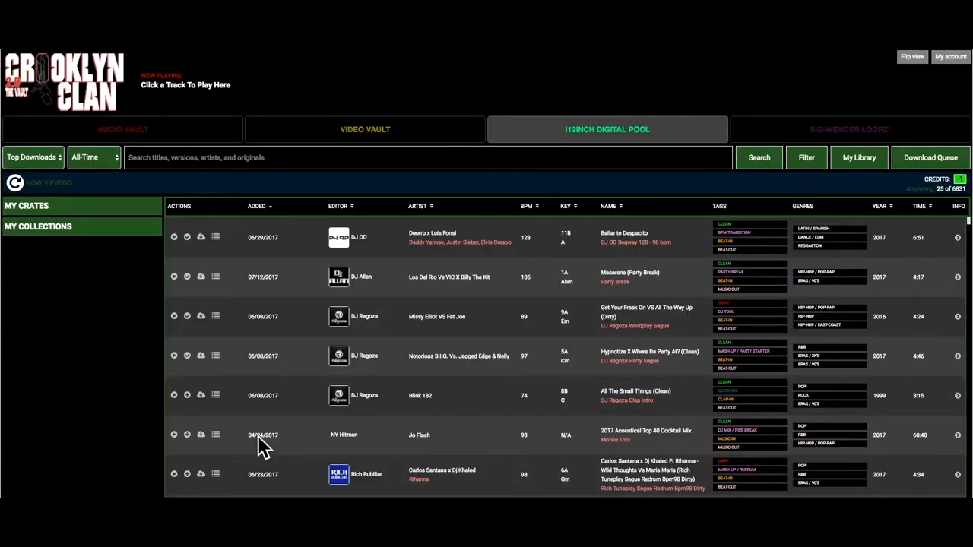
mouse_move(264, 380)
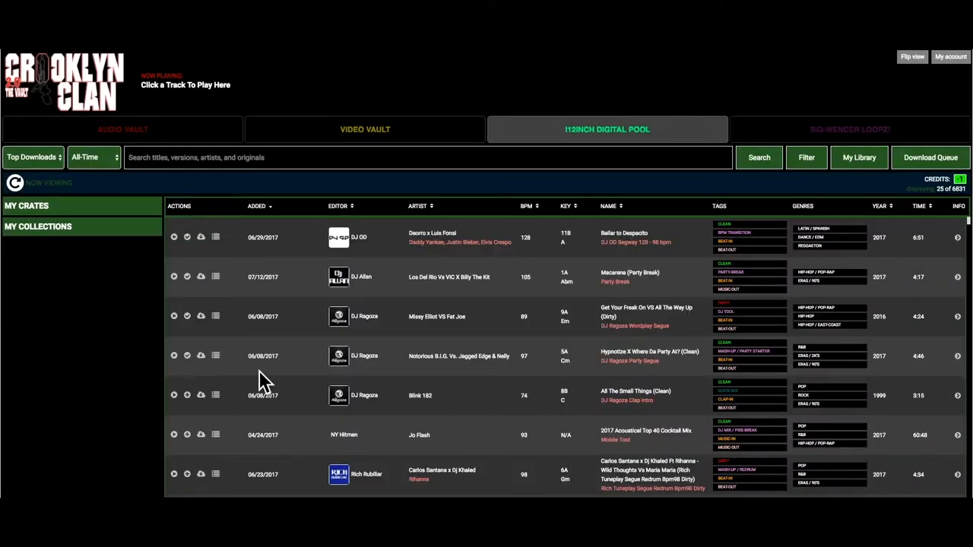
mouse_move(128, 198)
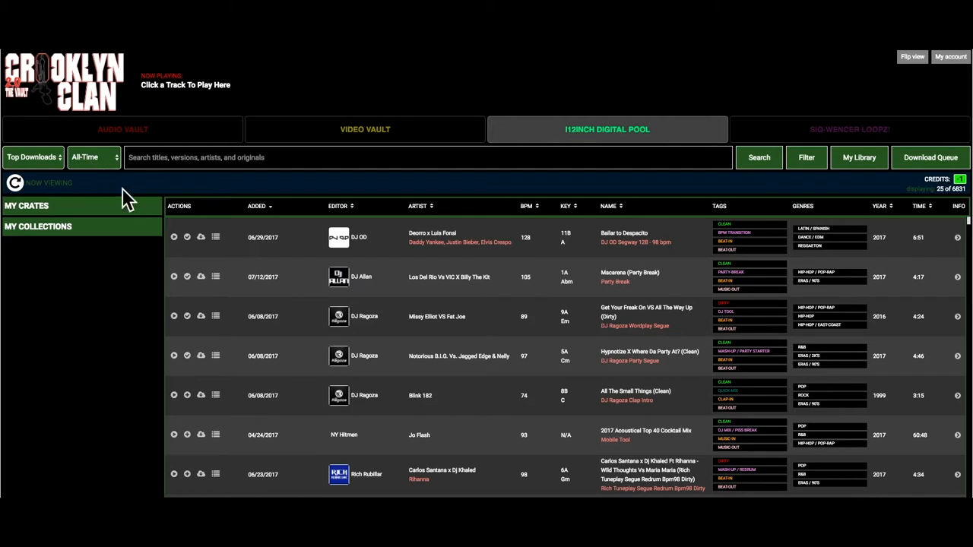
mouse_move(200, 255)
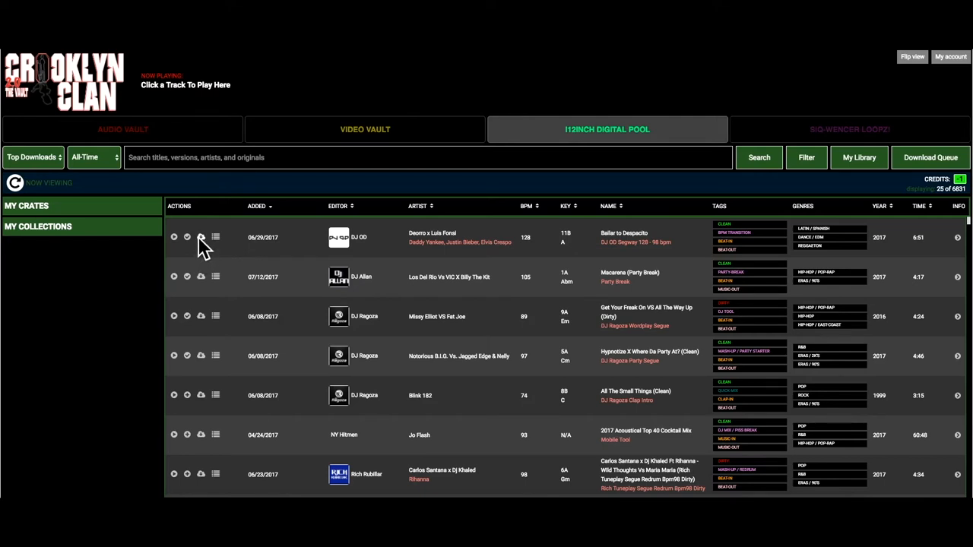
- Download the Bailar to Despacito edit as an mp3
click(201, 237)
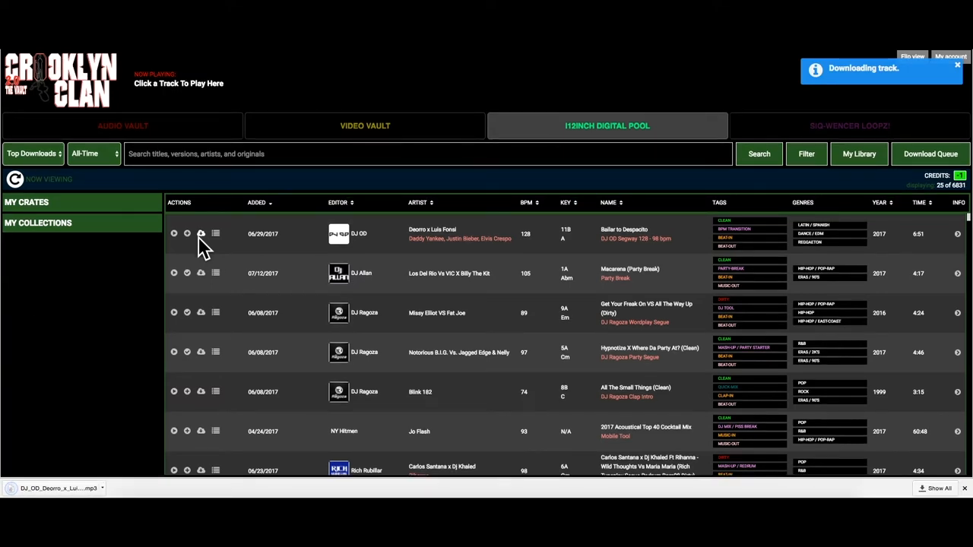
mouse_move(220, 243)
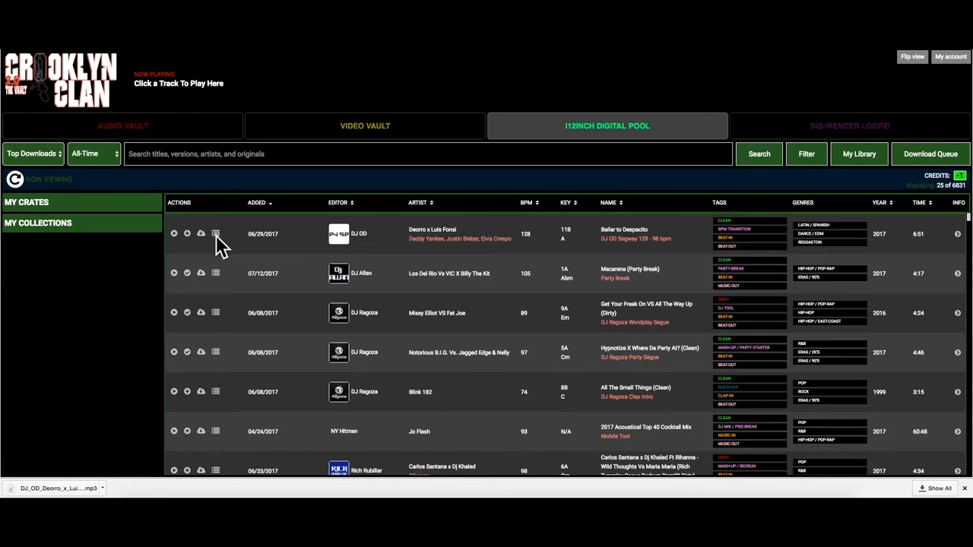
- Purchase the Carlos Santana x DJ Khaled mashup into the library
scroll(down, 3)
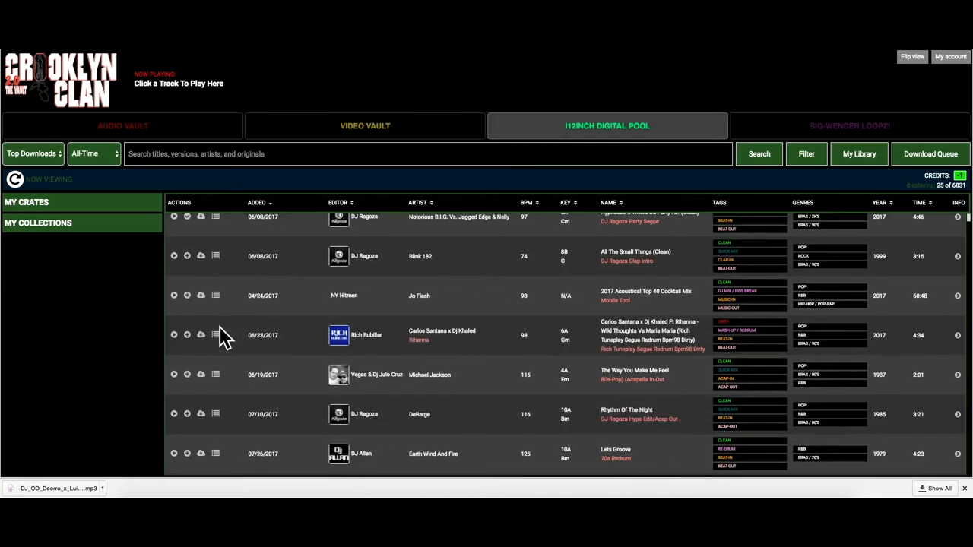
click(201, 334)
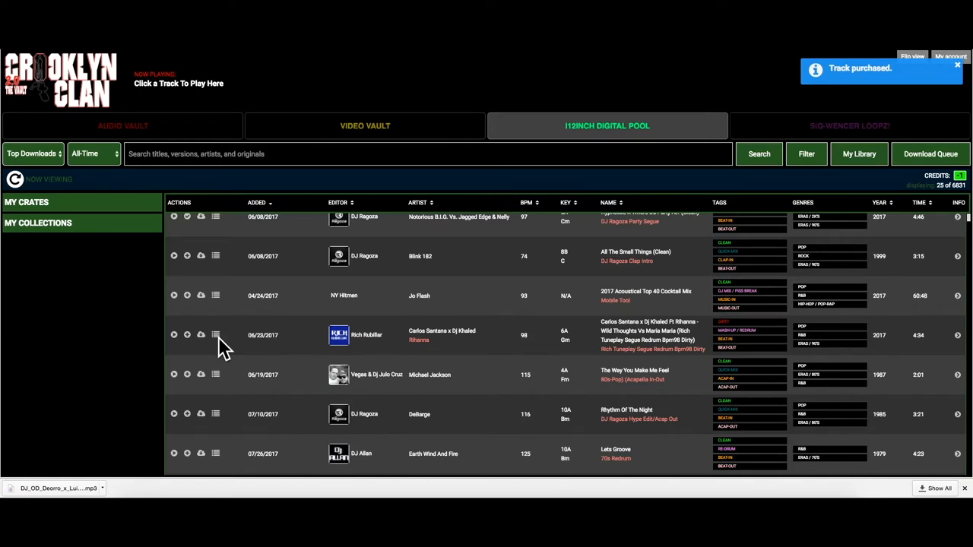
mouse_move(216, 380)
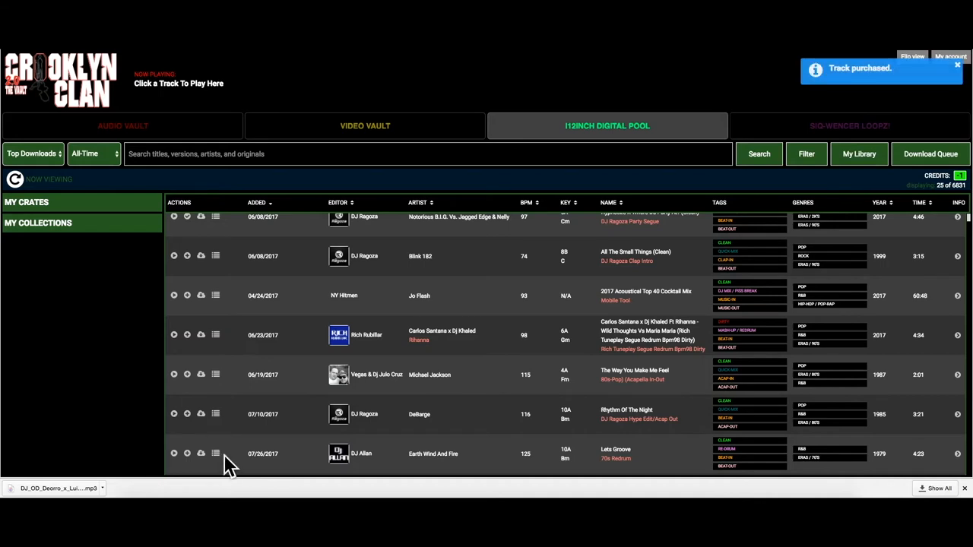
mouse_move(219, 468)
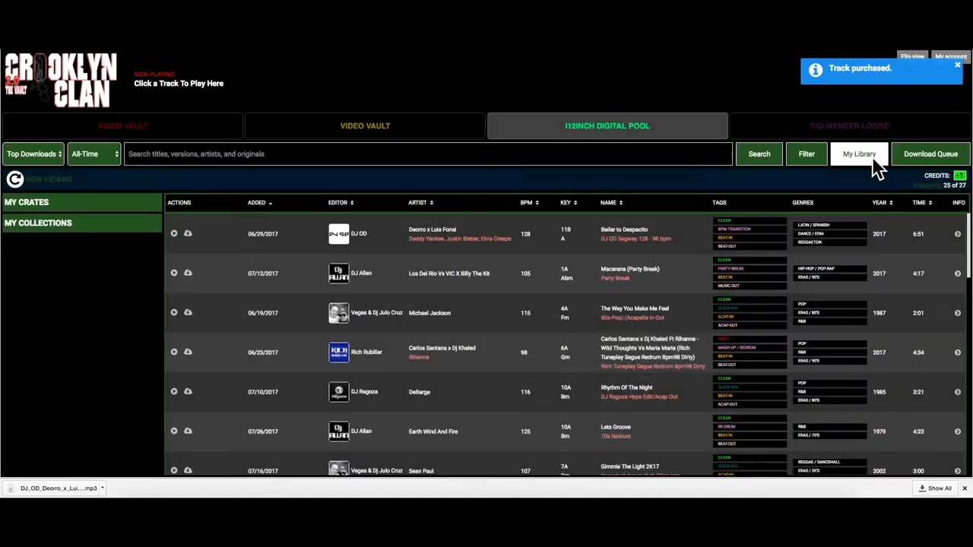
mouse_move(447, 358)
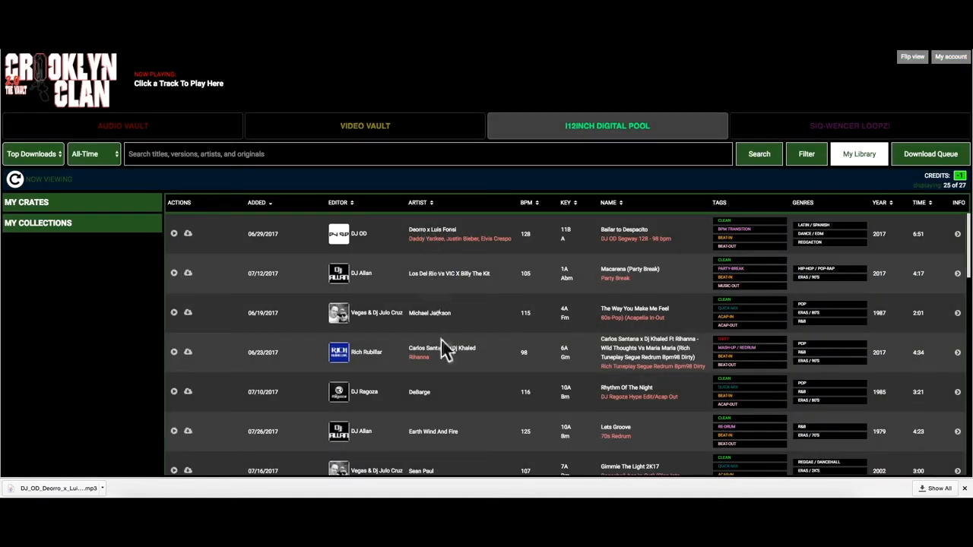
- View My Library listing purchased tracks including the Santana x Khaled mashup
scroll(down, 3)
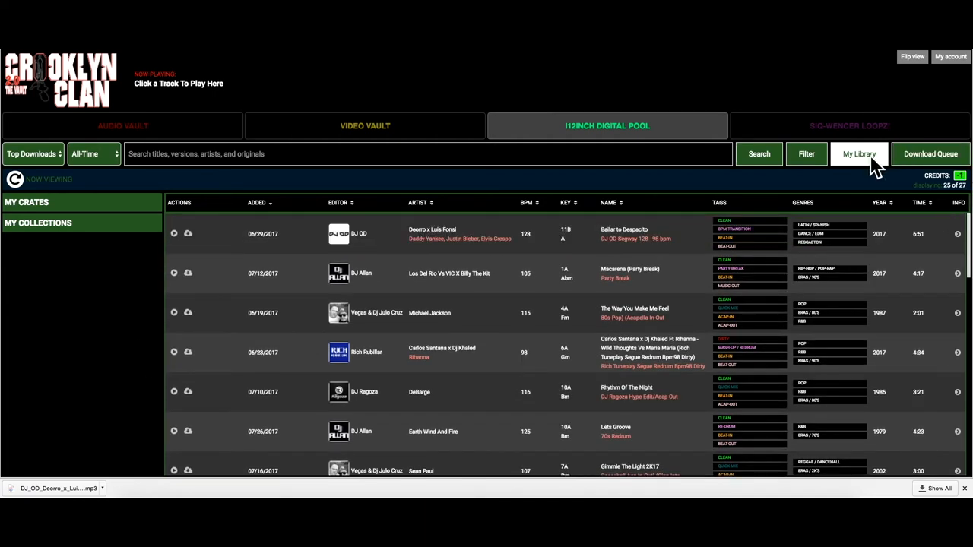
- Leave My Library and return to the Digital Pool top-downloads list
click(860, 154)
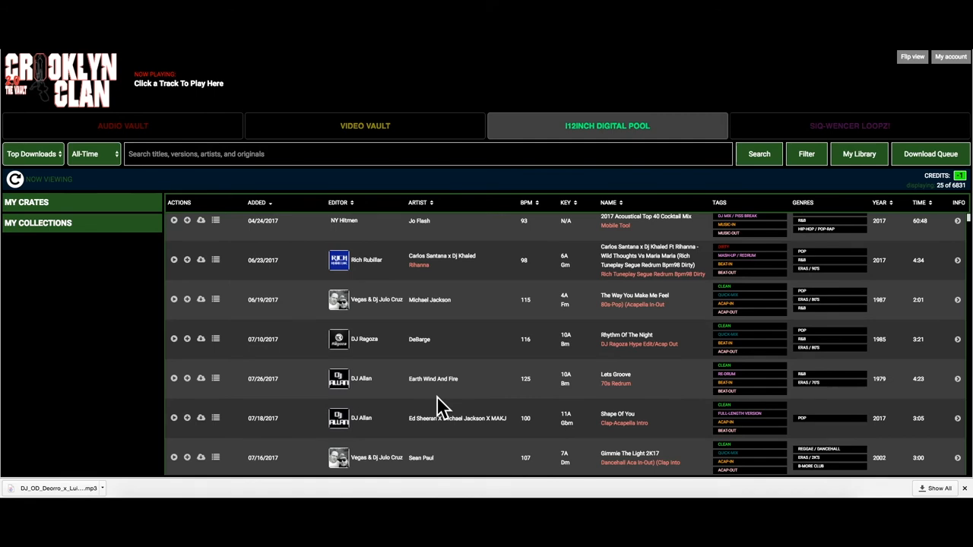
mouse_move(176, 386)
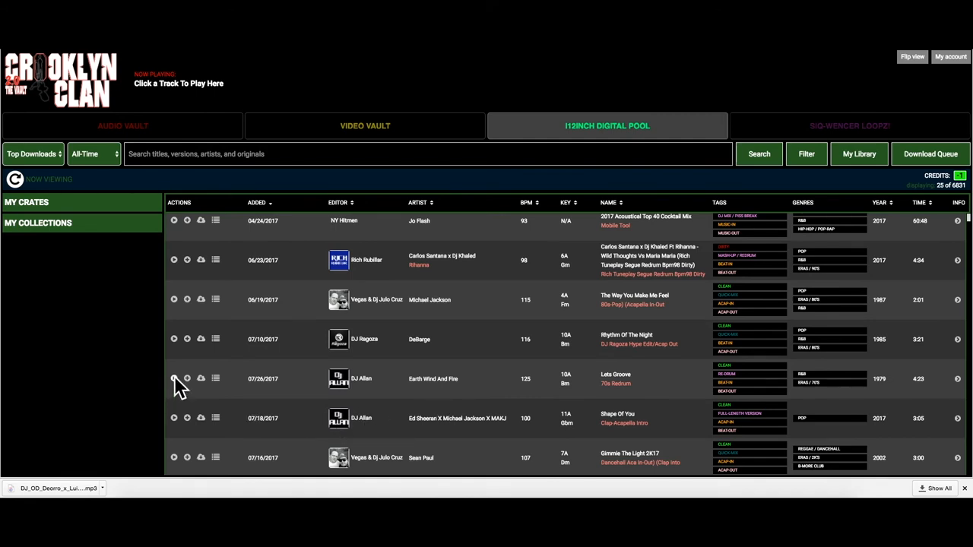
- Preview Lets Groove in the player, then skip ahead to Shape Of You
click(173, 379)
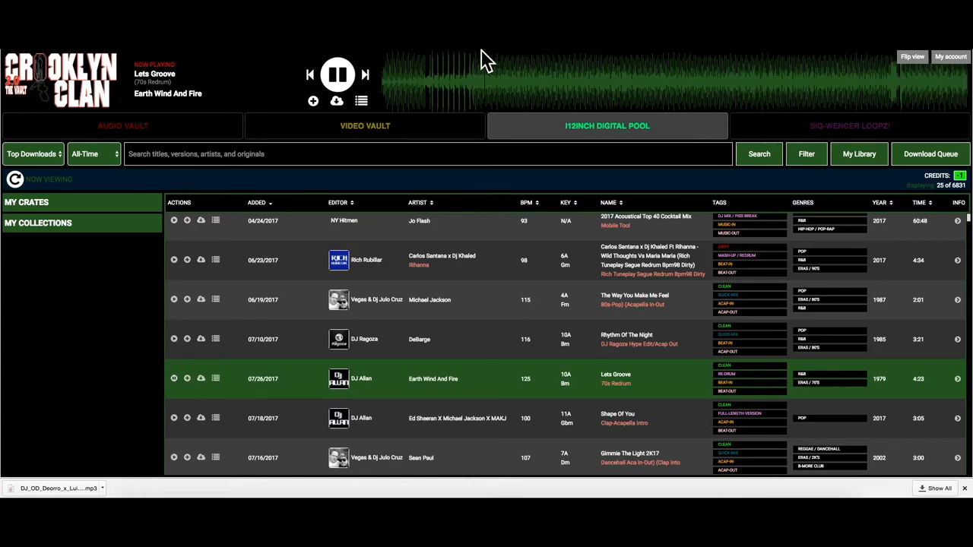
click(337, 73)
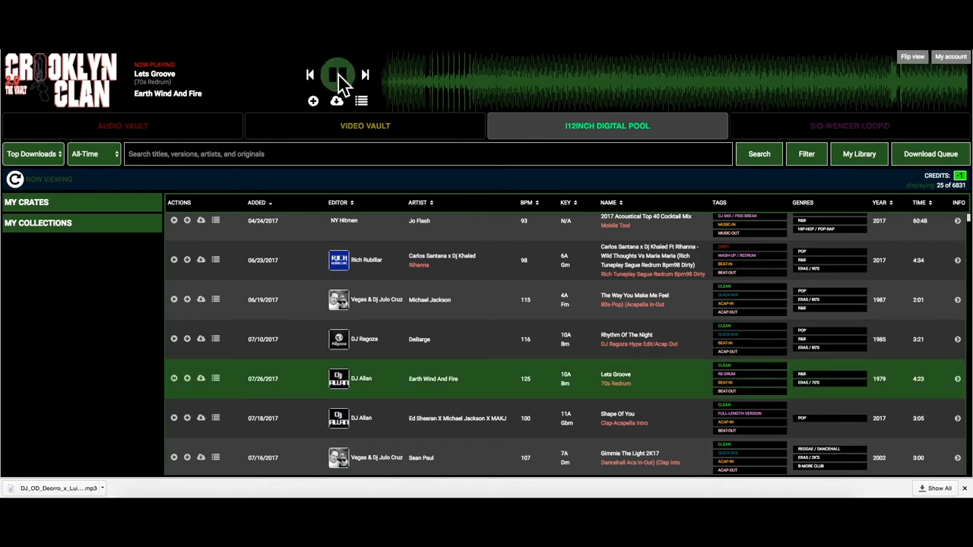
click(337, 75)
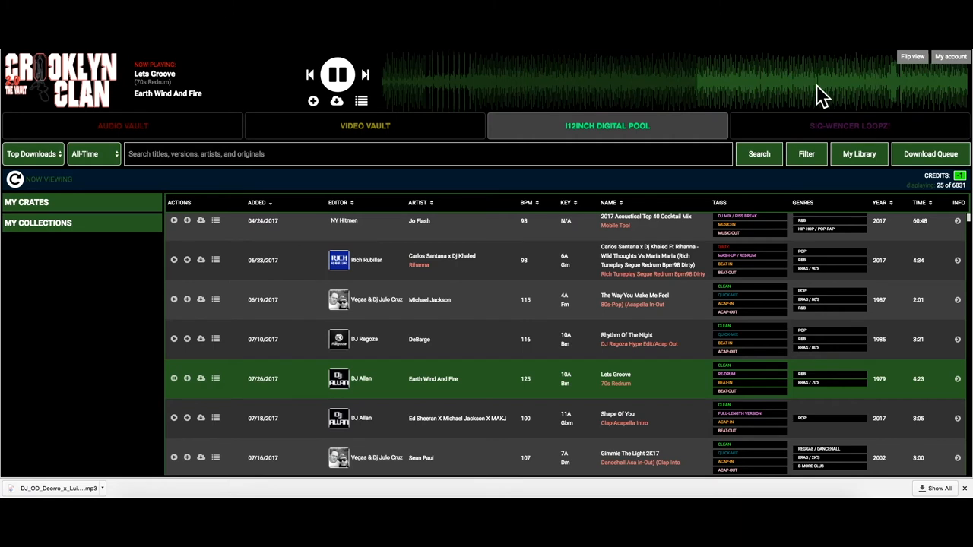
click(336, 73)
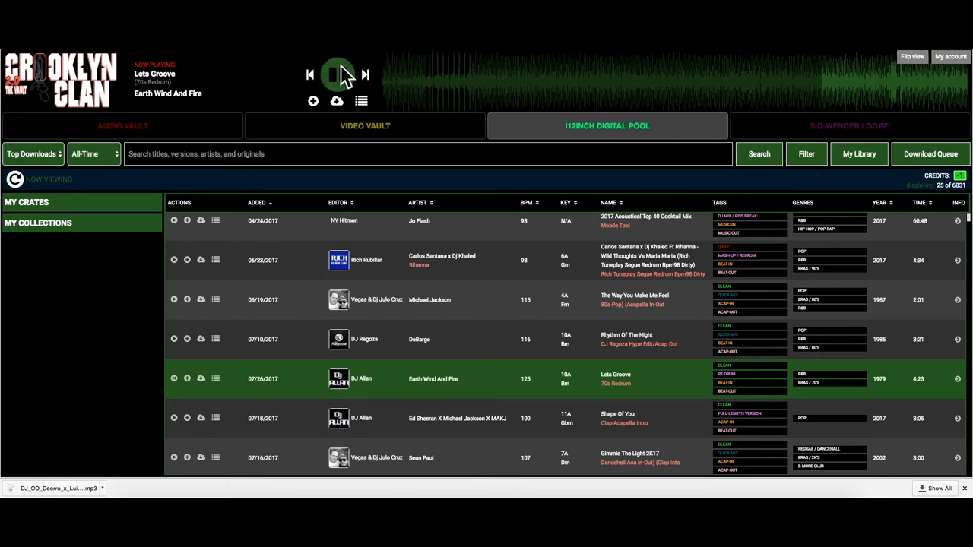
click(337, 73)
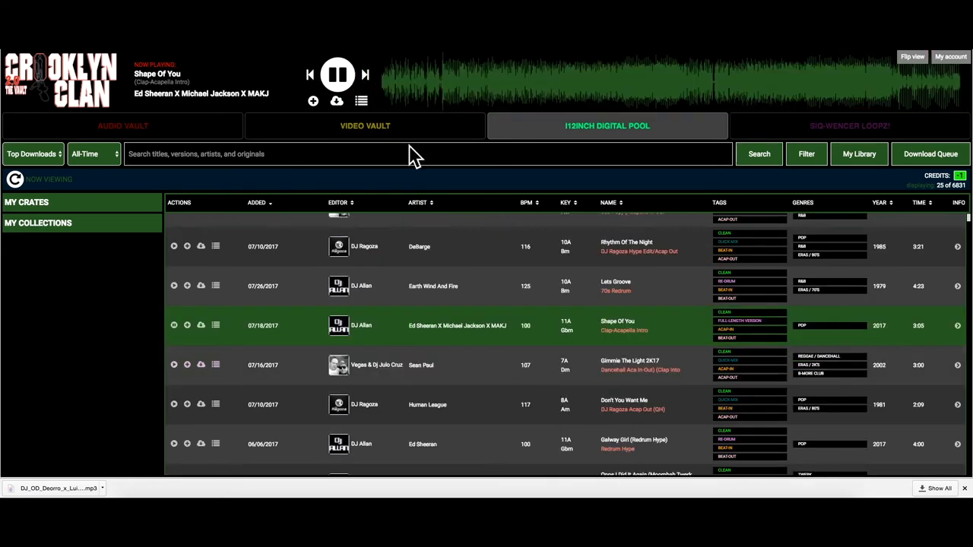
mouse_move(356, 140)
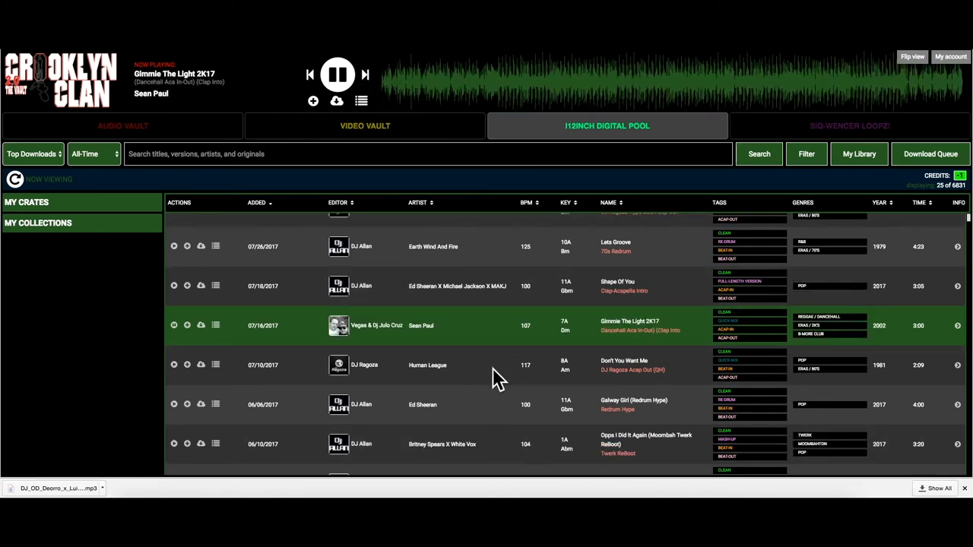
mouse_move(310, 74)
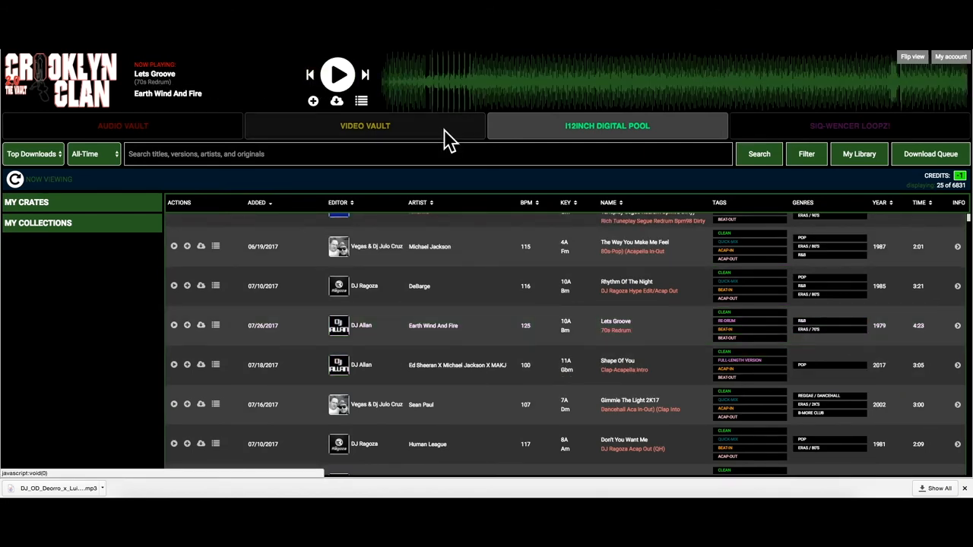
mouse_move(408, 357)
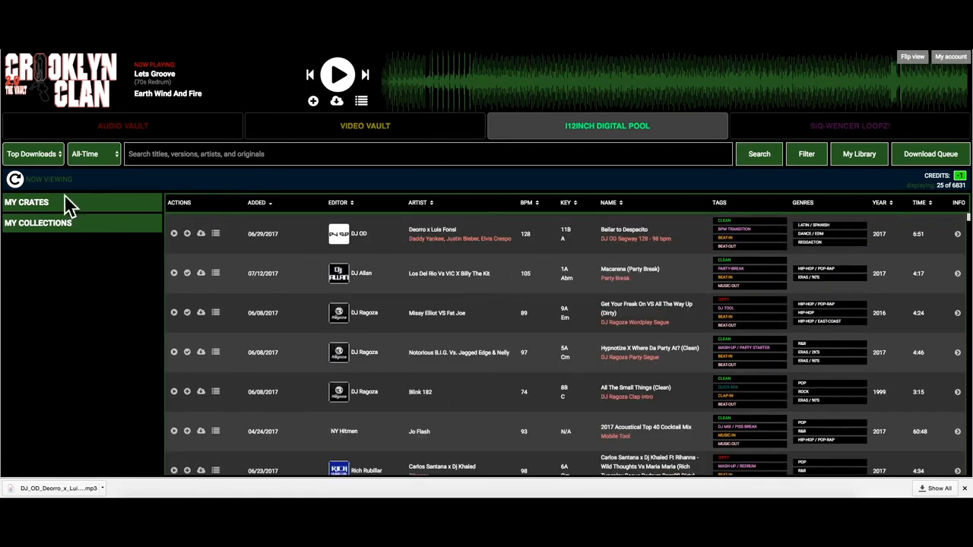
mouse_move(891, 67)
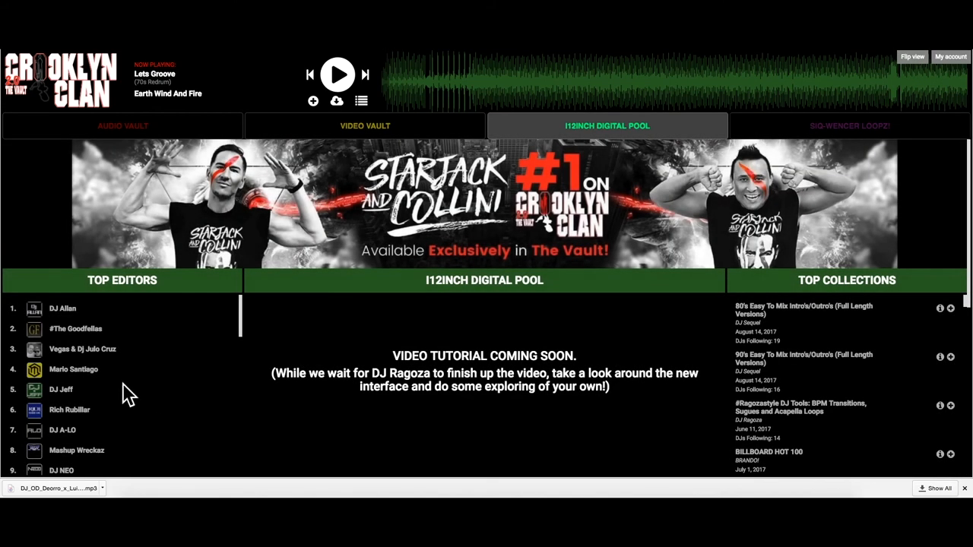
scroll(down, 3)
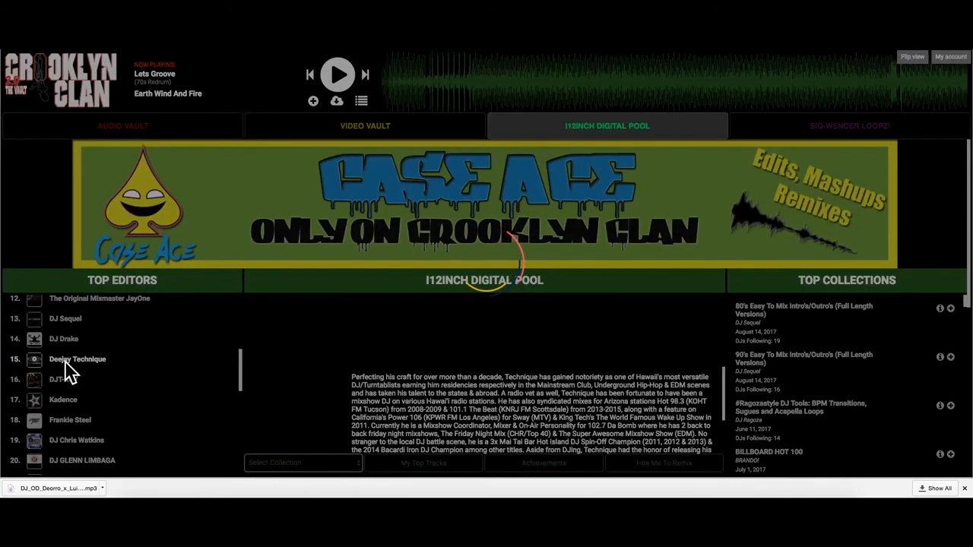
click(76, 359)
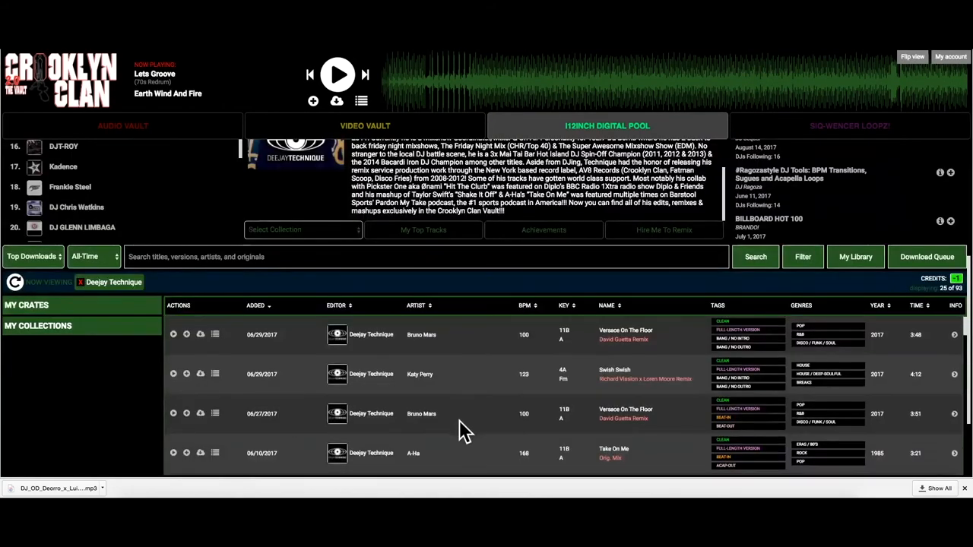
scroll(down, 3)
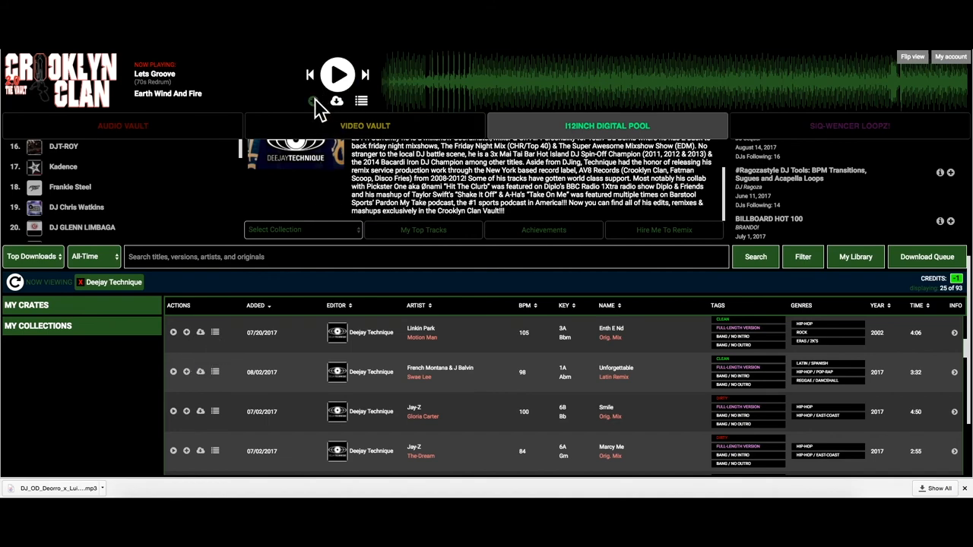
- Queue the playing Lets Groove edit and download it as an mp3
click(313, 101)
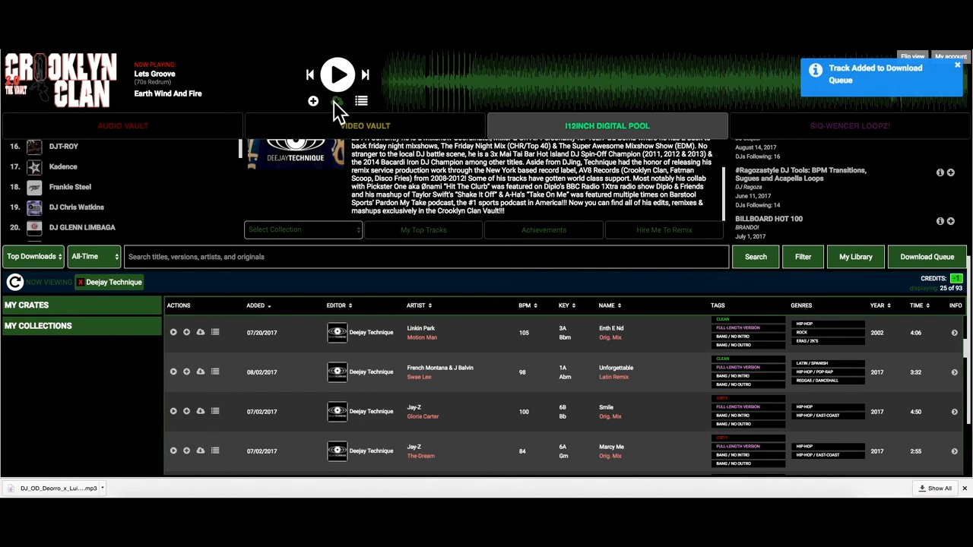
click(339, 100)
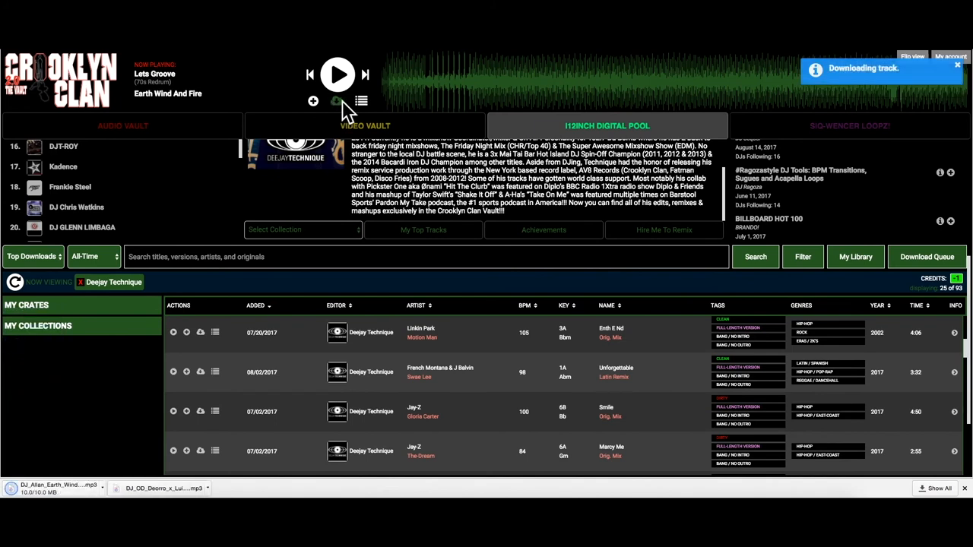
mouse_move(359, 100)
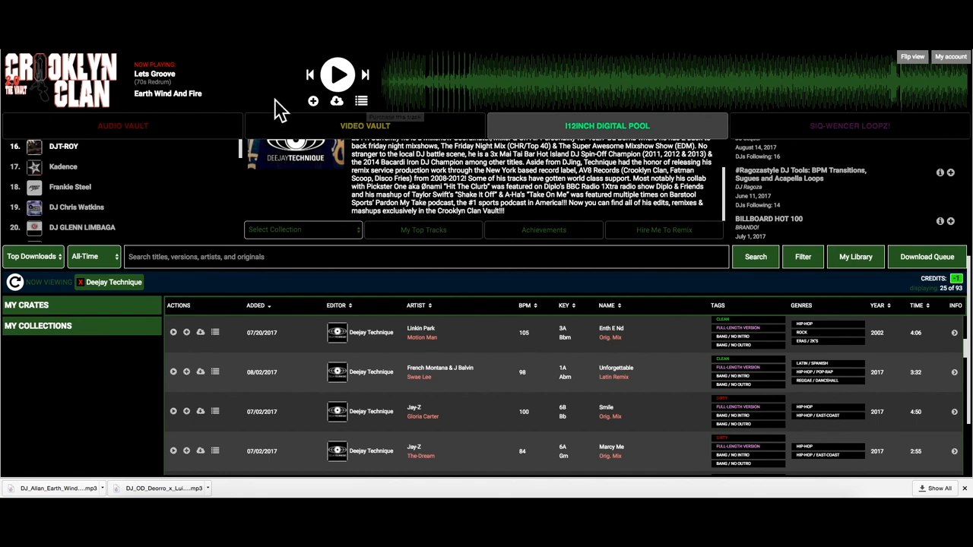
mouse_move(364, 109)
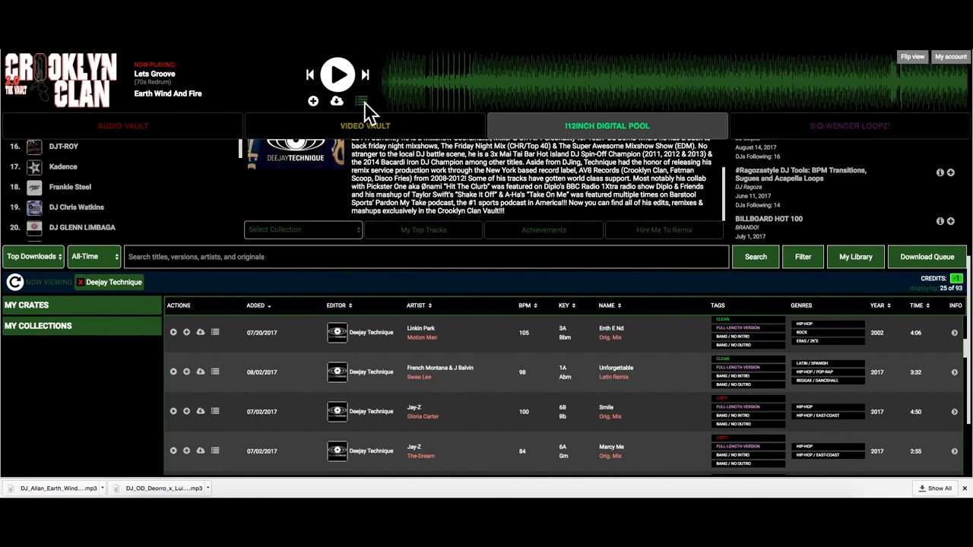